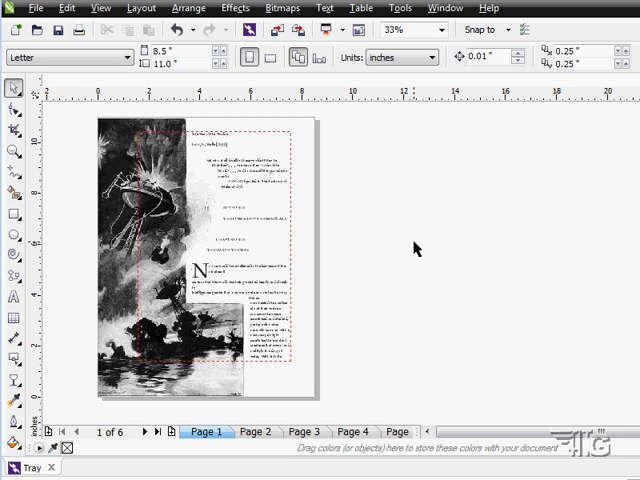
mouse_move(284, 304)
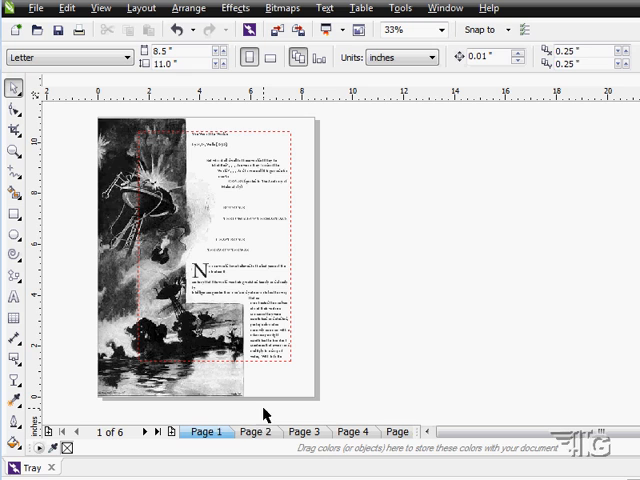
Step: Review pages 3 and 4 of the document and return to page 1
click(304, 432)
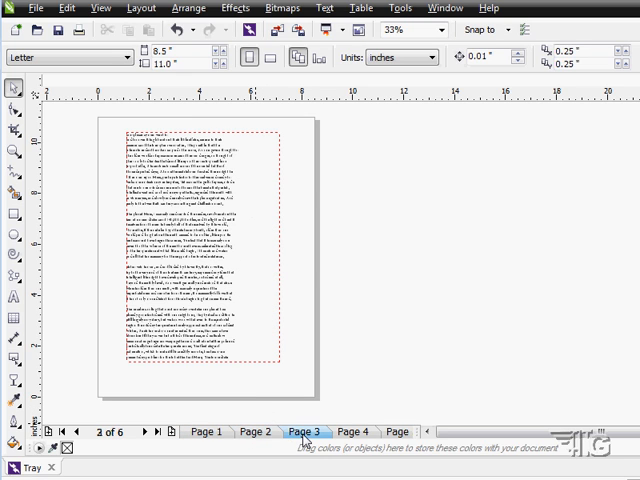
click(352, 432)
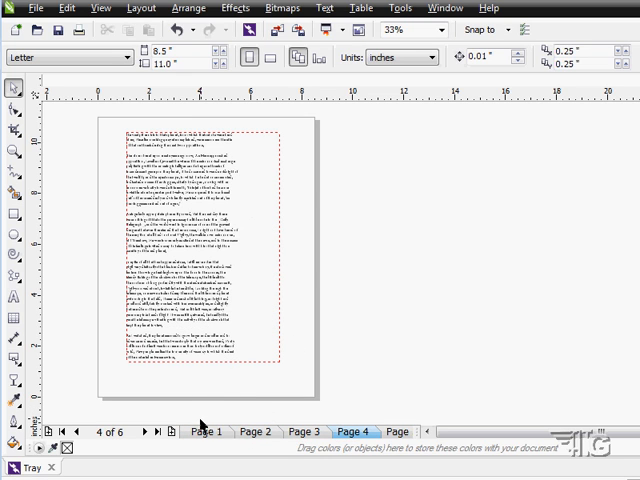
click(204, 432)
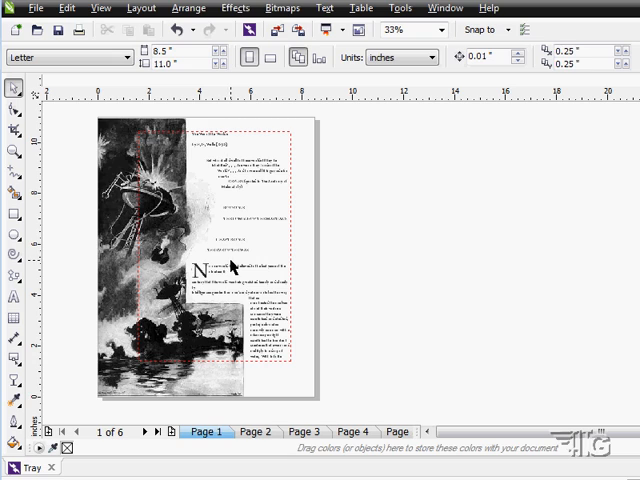
mouse_move(420, 344)
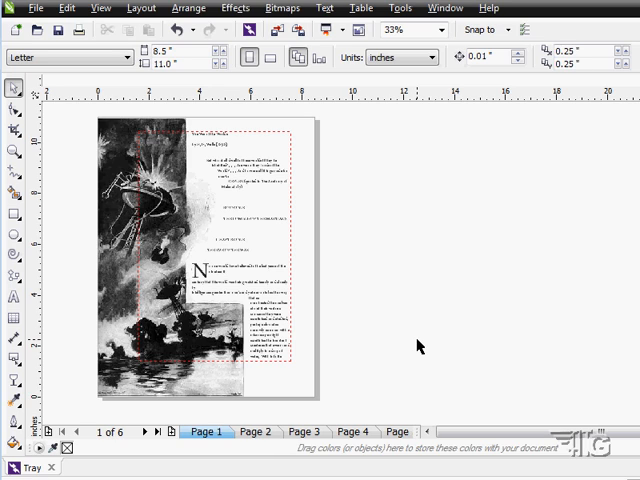
mouse_move(256, 236)
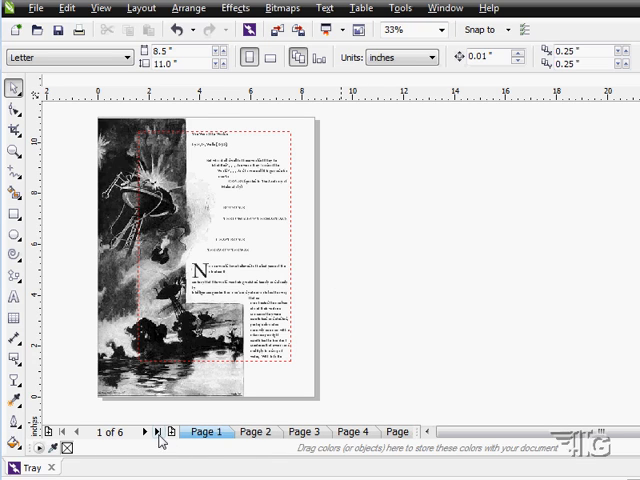
Step: Add a new page 7 after the last page and draw a paragraph text frame across it
click(178, 432)
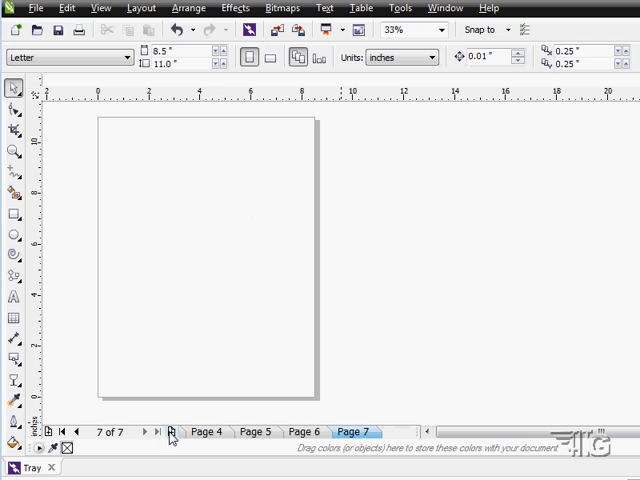
mouse_move(200, 300)
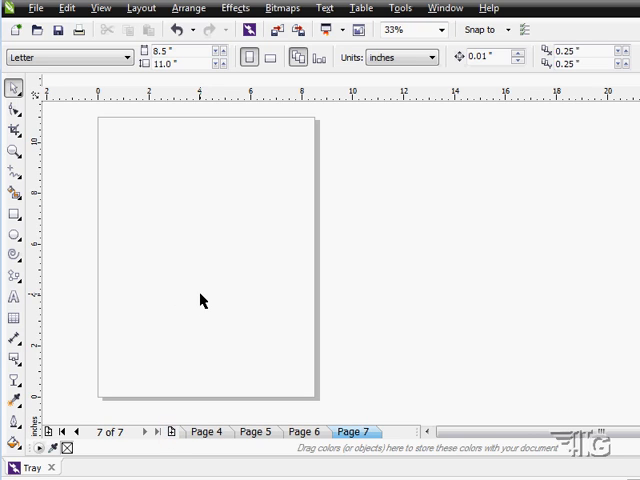
mouse_move(184, 292)
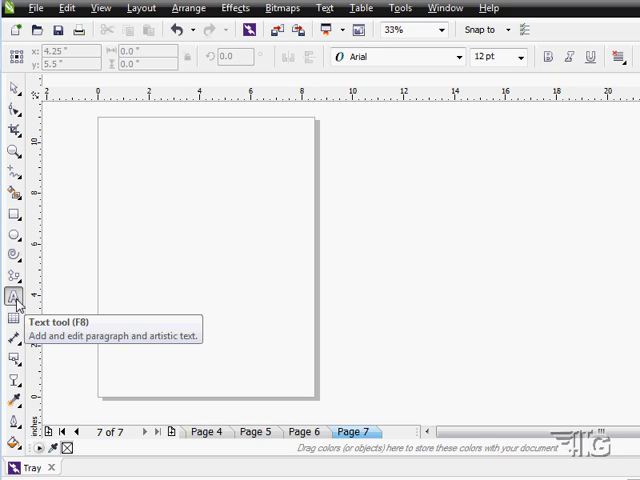
drag(120, 156, 144, 204)
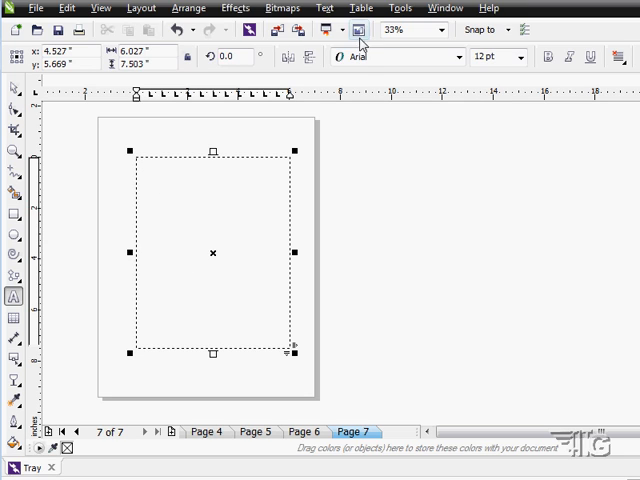
Step: Reach the Paragraph Text Frame options under the Text menu with the frame selected
click(324, 8)
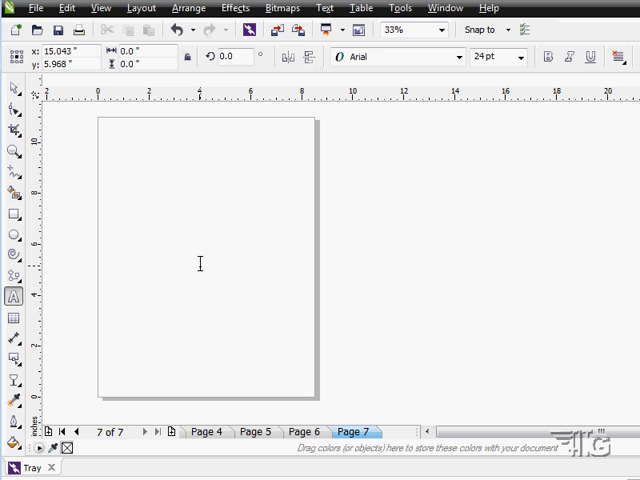
click(324, 8)
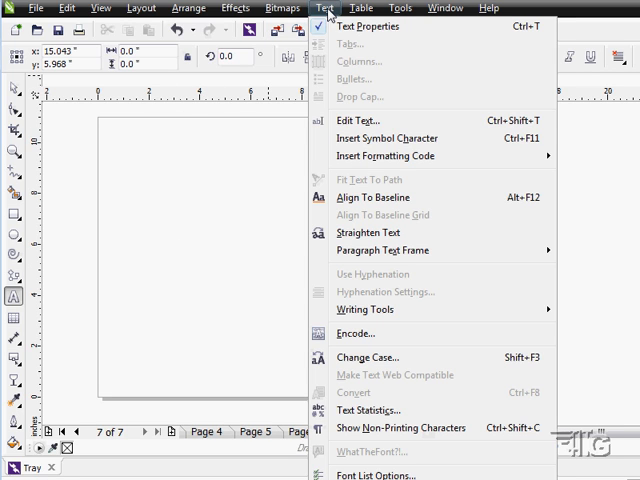
mouse_move(380, 250)
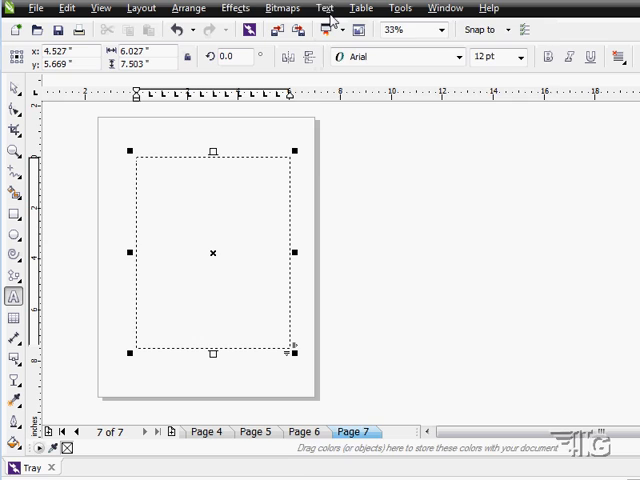
click(324, 8)
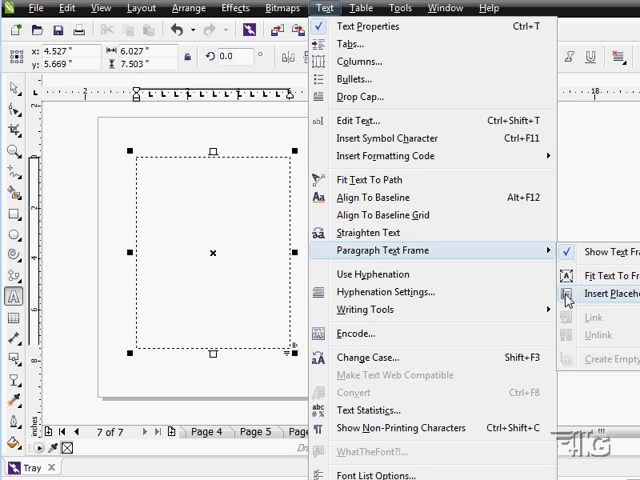
mouse_move(572, 298)
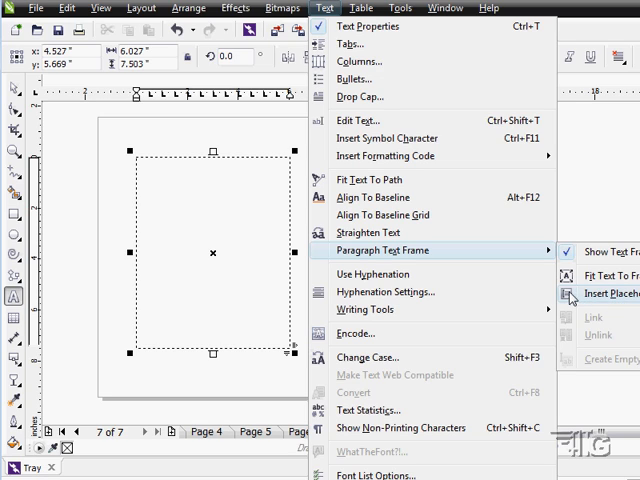
Step: Fill the page 7 paragraph frame with placeholder text
click(612, 292)
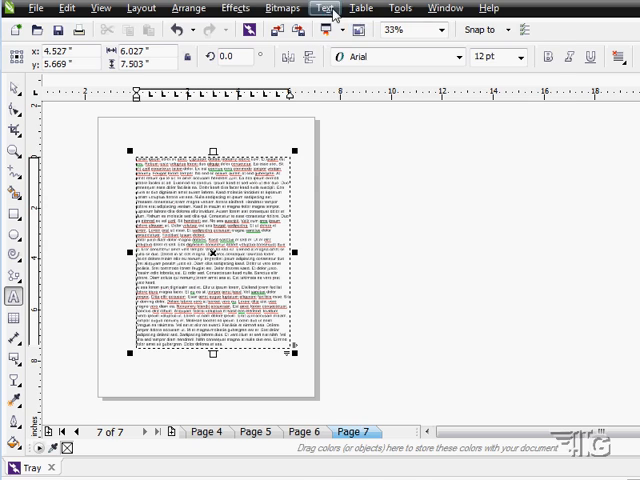
Step: Draw a circle at the top left so the placeholder text wraps around it
click(324, 8)
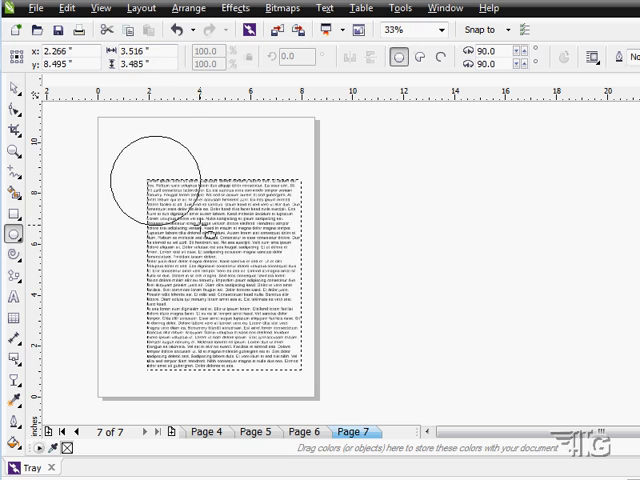
click(156, 176)
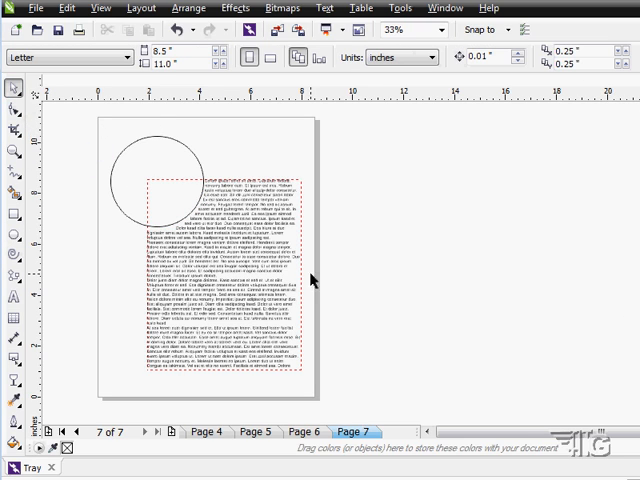
mouse_move(378, 308)
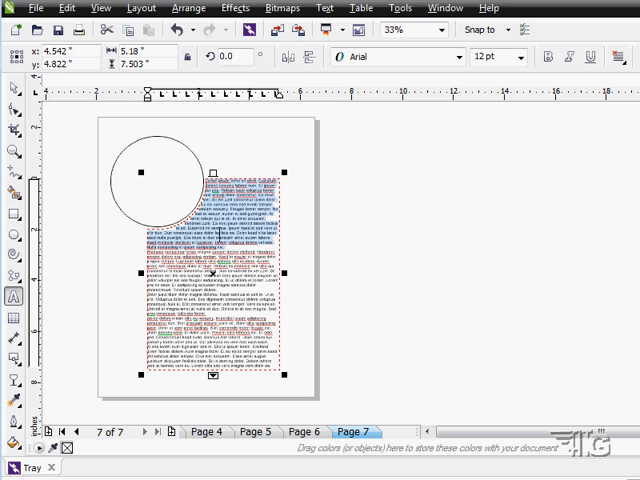
Step: Set the placeholder text to a larger font size from the size list
click(520, 56)
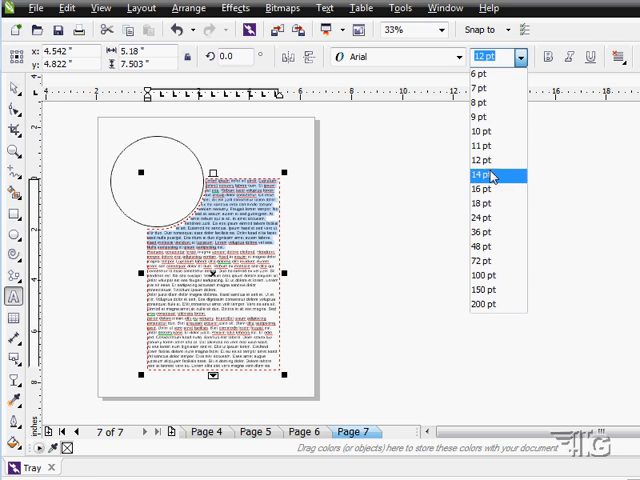
click(484, 190)
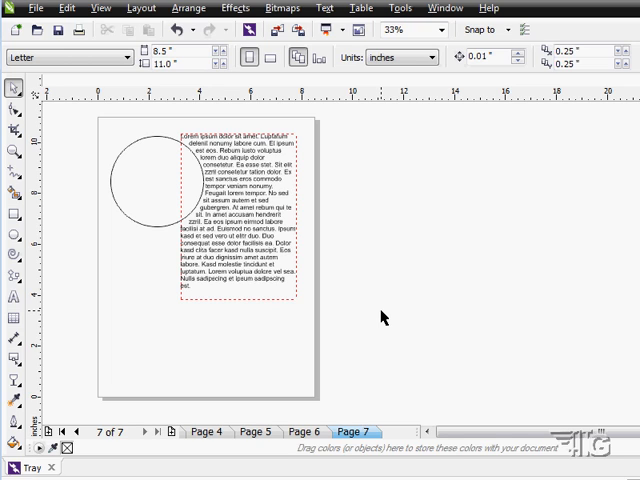
click(240, 210)
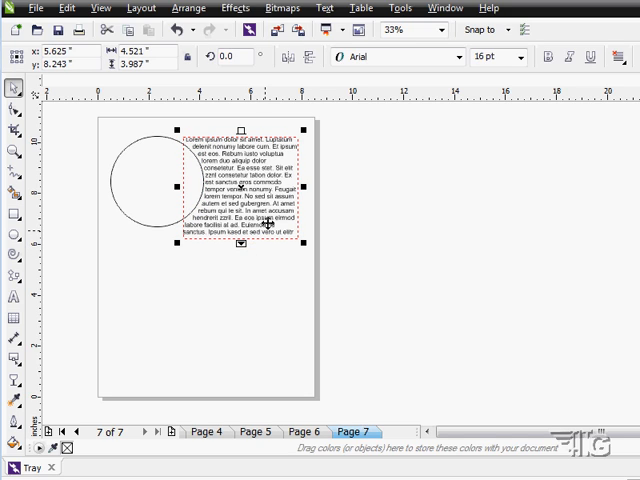
mouse_move(236, 276)
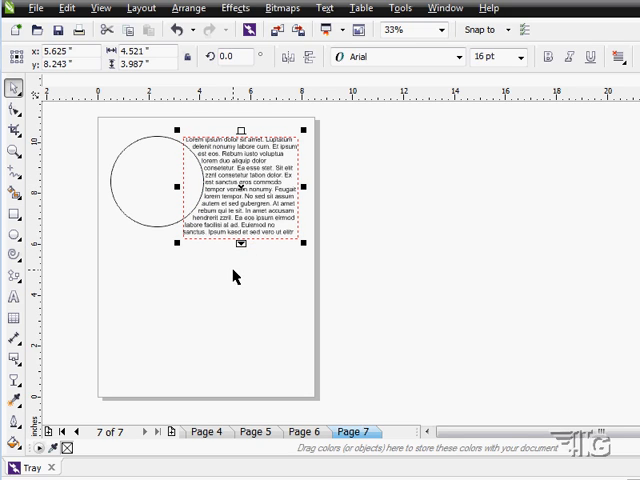
click(360, 284)
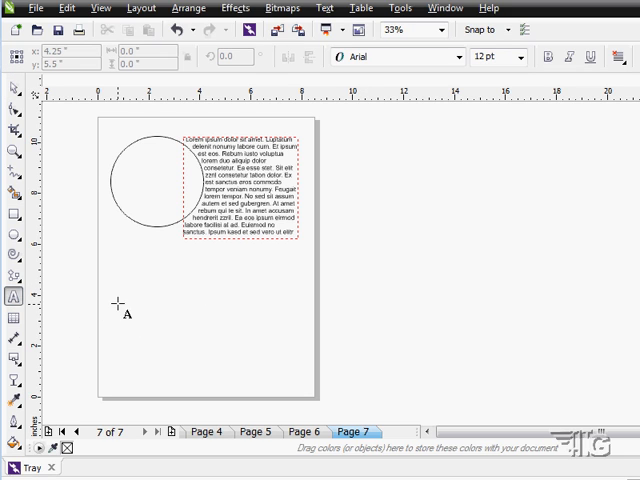
Step: Draw a second paragraph frame in the lower page and select it with the upper frame
drag(118, 302, 290, 330)
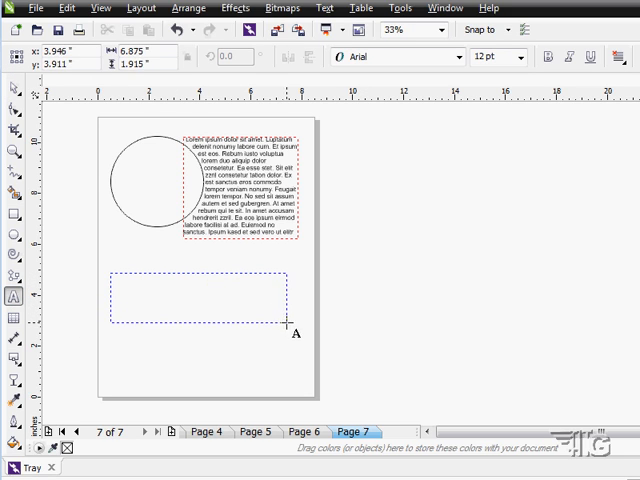
click(296, 324)
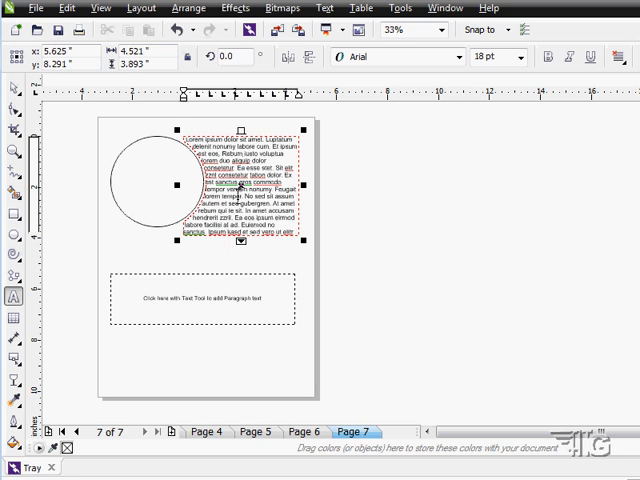
Step: Link the two frames via Text > Paragraph Text Frame so text flows into the lower one
click(324, 8)
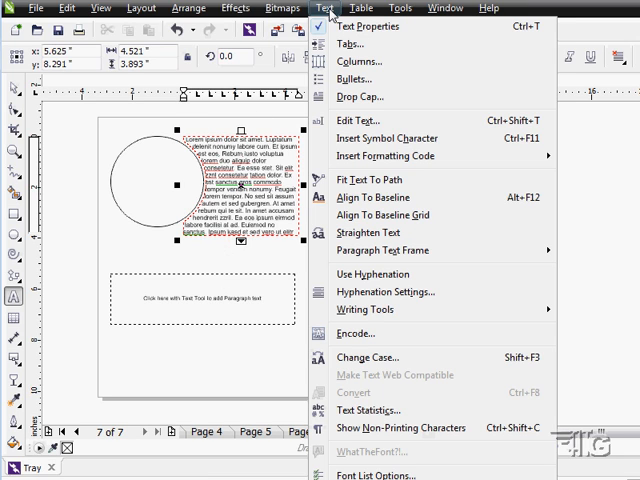
mouse_move(390, 250)
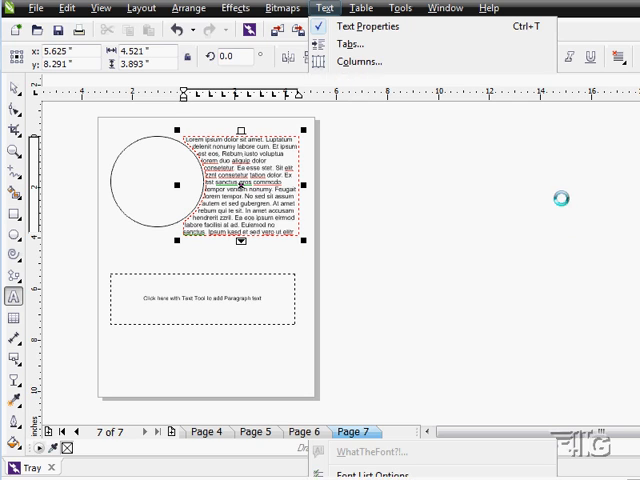
click(324, 8)
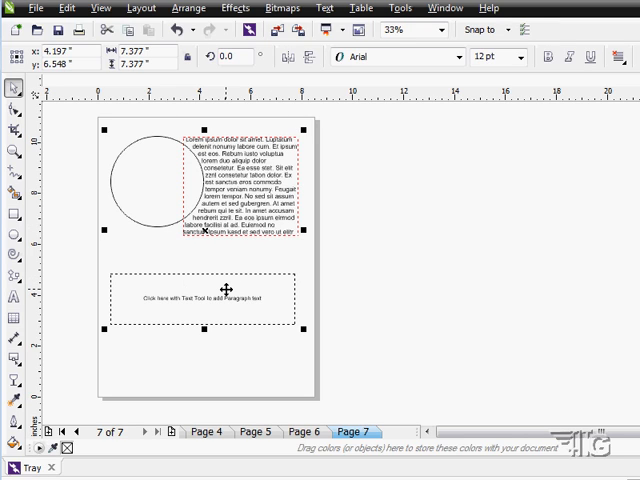
click(324, 8)
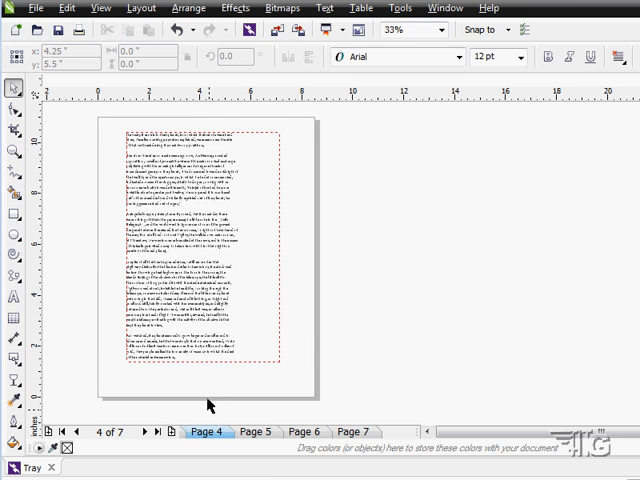
Step: Flip through pages 5 and 6 and return to page 7 with the linked frames
click(256, 432)
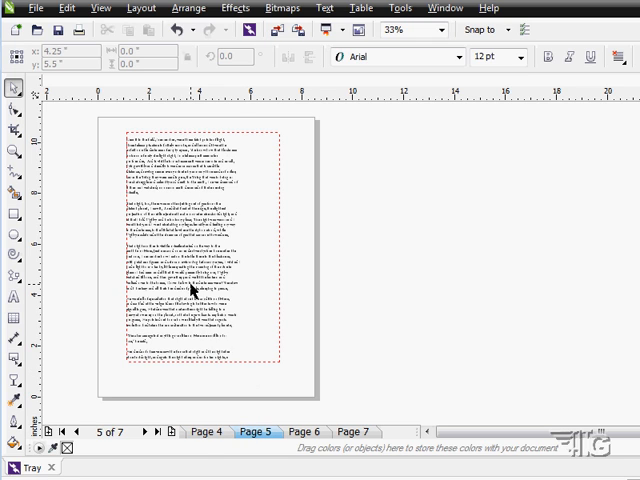
click(256, 432)
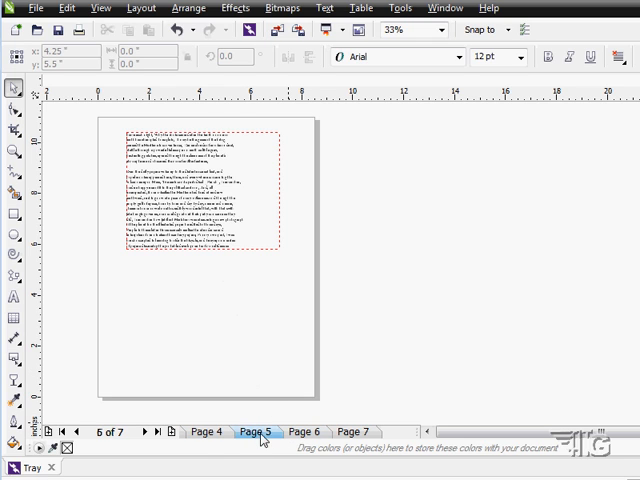
click(348, 432)
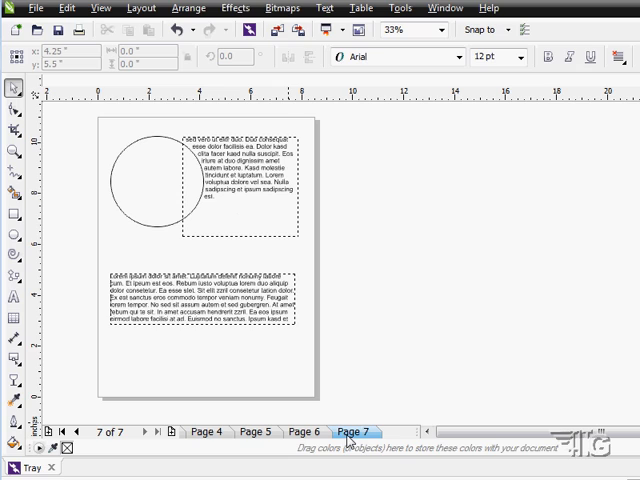
mouse_move(316, 270)
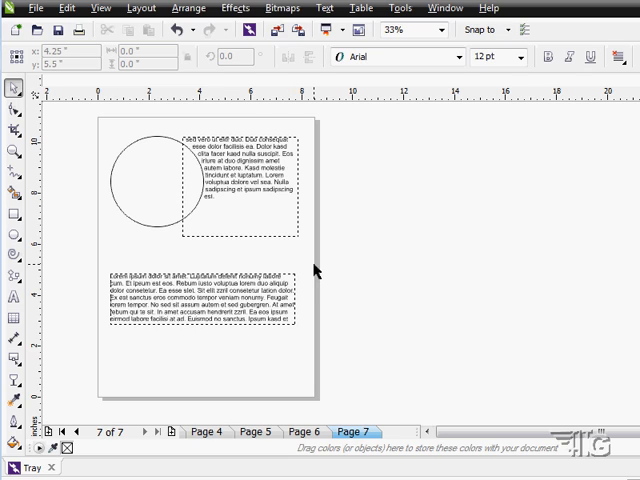